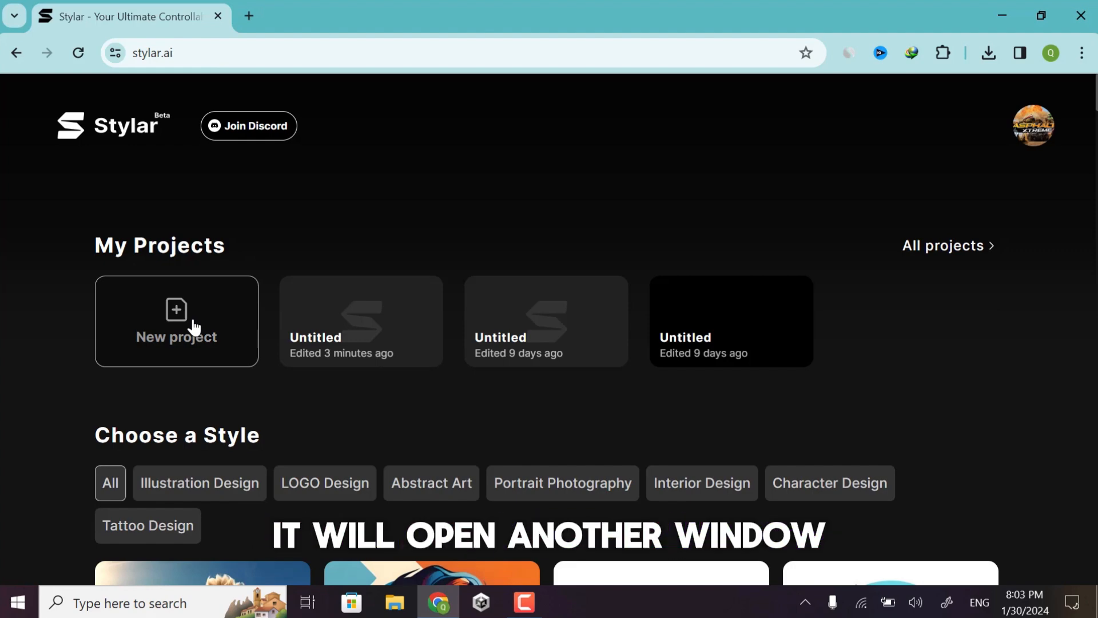
Create a new blank 1536 × 1536 project from My Projects.
{"action": "left_click", "coordinate": [177, 321]}
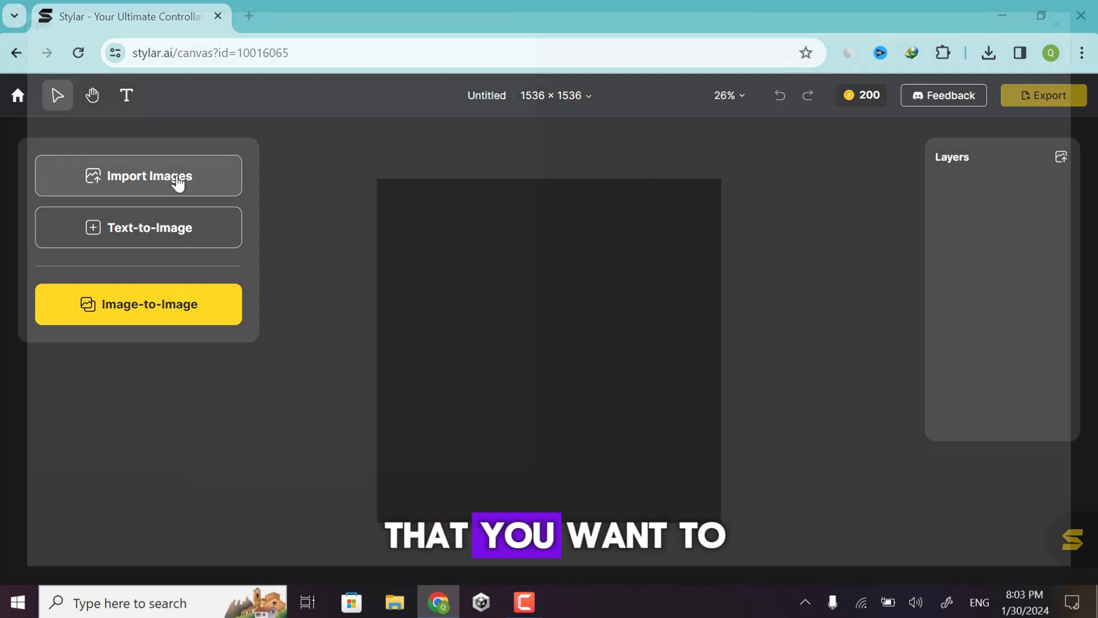
Import the woman's portrait photo from Downloads onto the canvas as Layer 1.
{"action": "left_click", "coordinate": [149, 176]}
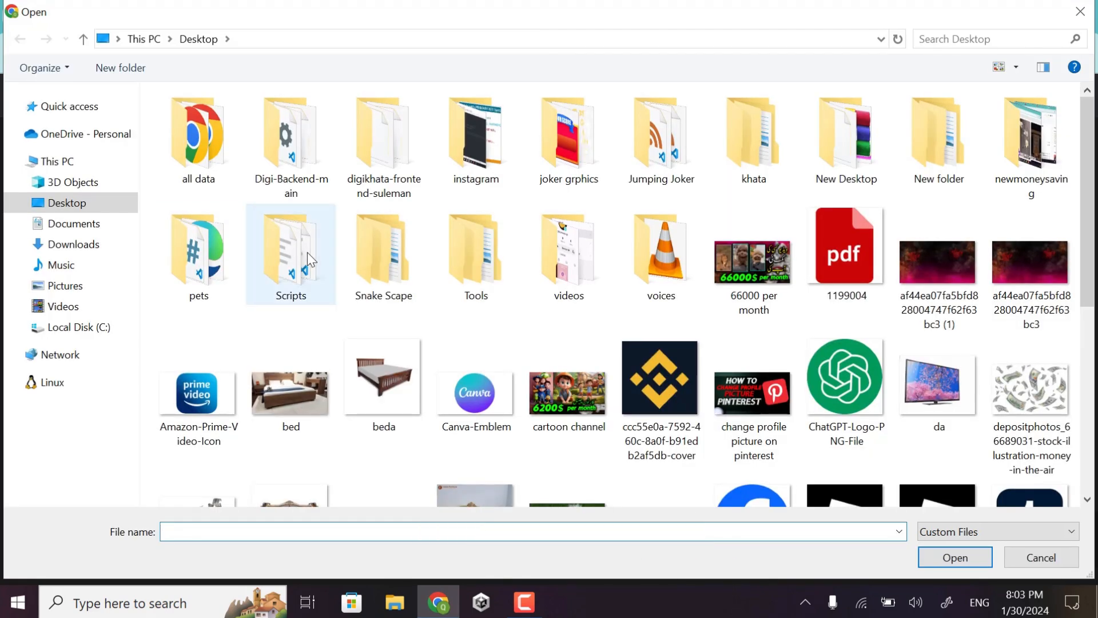
{"action": "scroll", "scroll_direction": "down", "scroll_amount": 3}
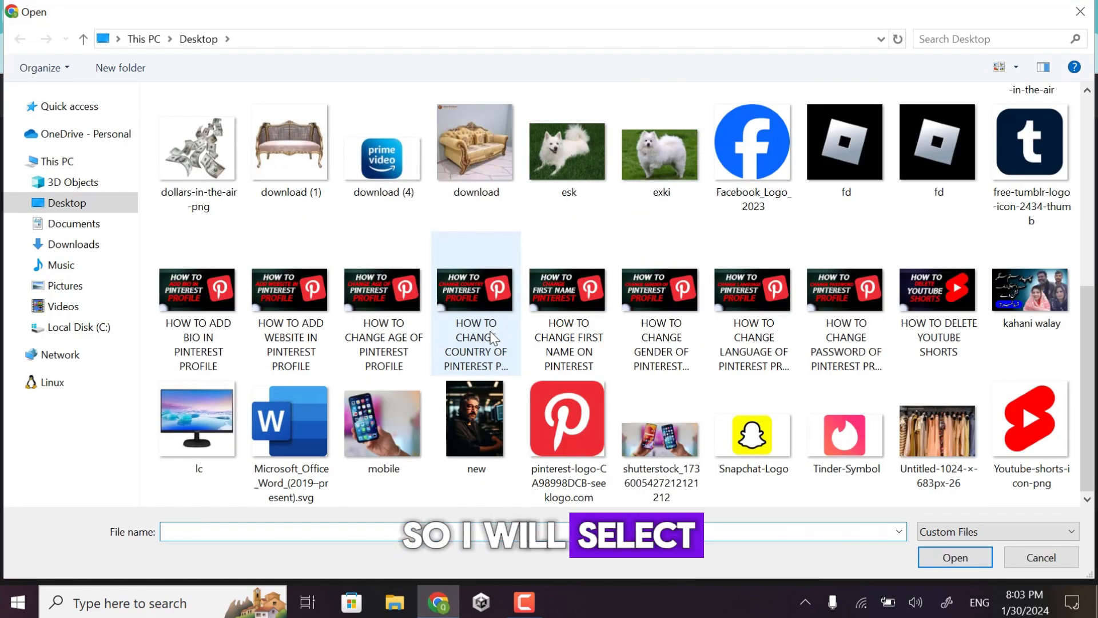
{"action": "scroll", "scroll_direction": "up", "scroll_amount": 3}
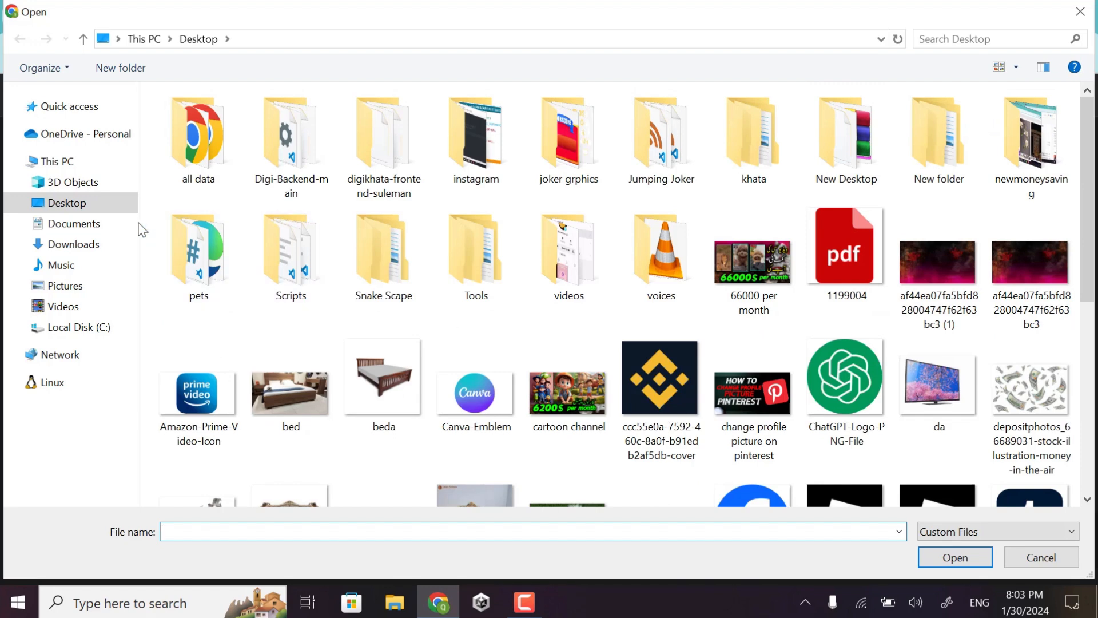
{"action": "left_click", "coordinate": [74, 244]}
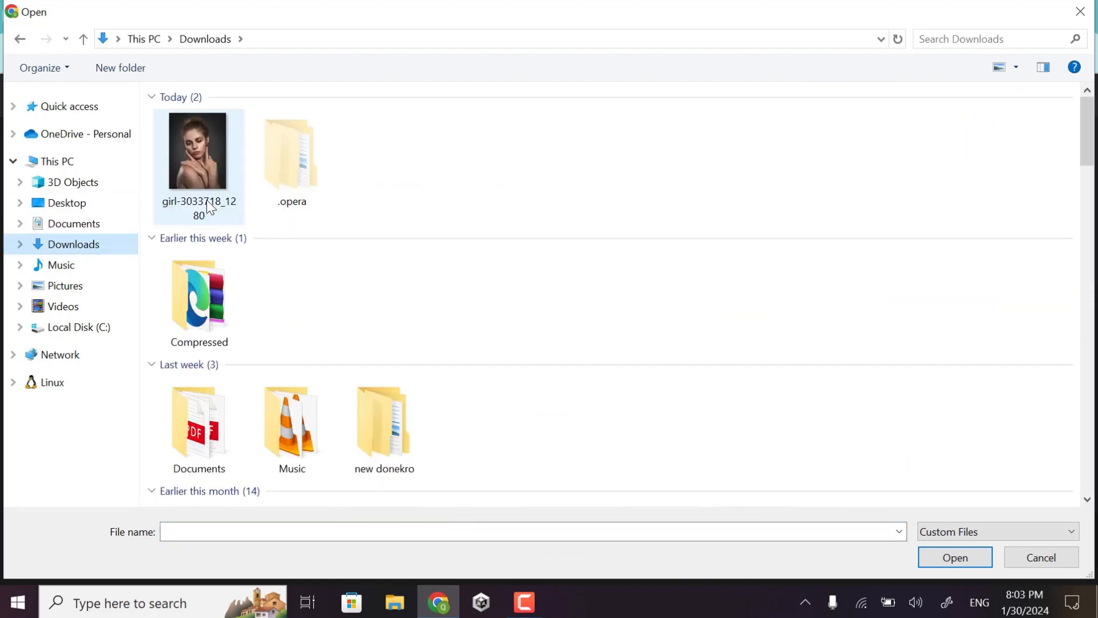
{"action": "left_click", "coordinate": [954, 557]}
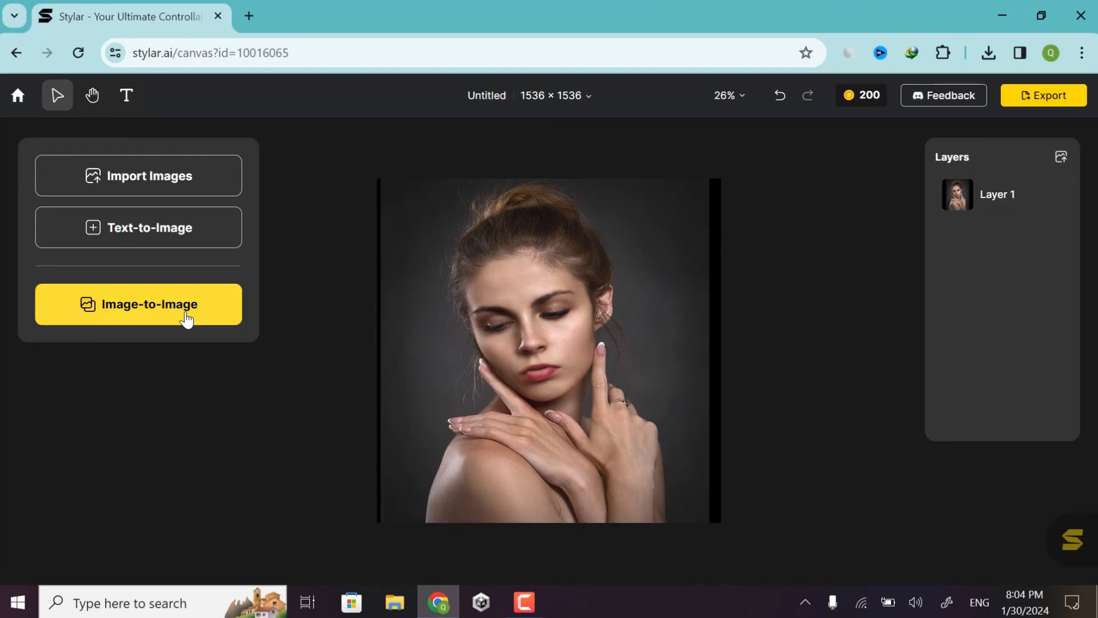
Auto-generate an Image-to-Image prompt describing the woman in the photo.
{"action": "left_click", "coordinate": [138, 304]}
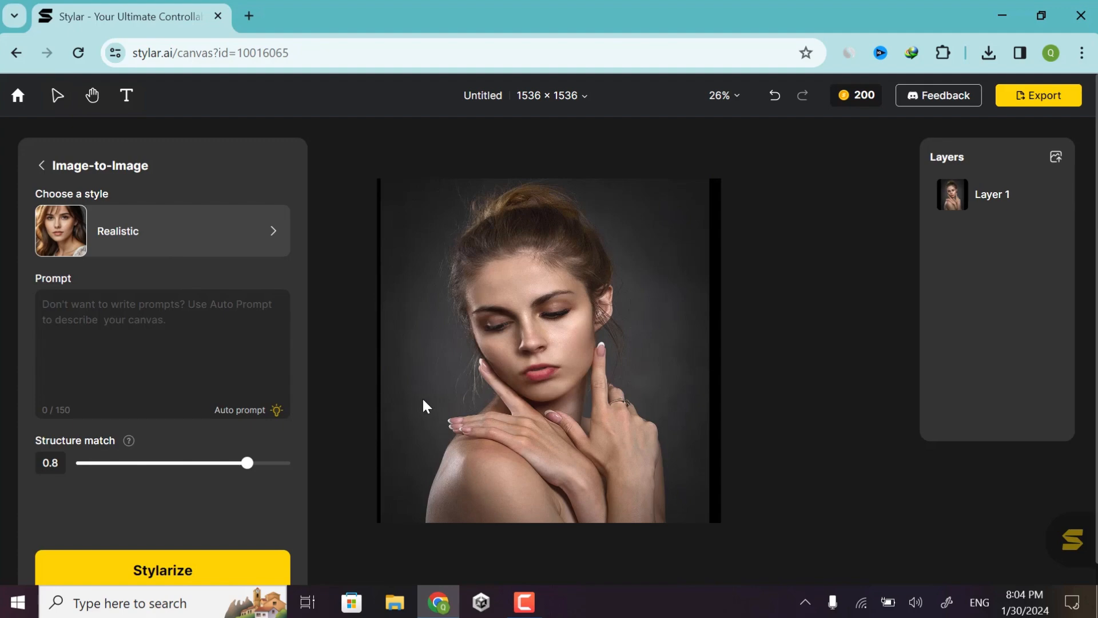
{"action": "mouse_move", "coordinate": [294, 377]}
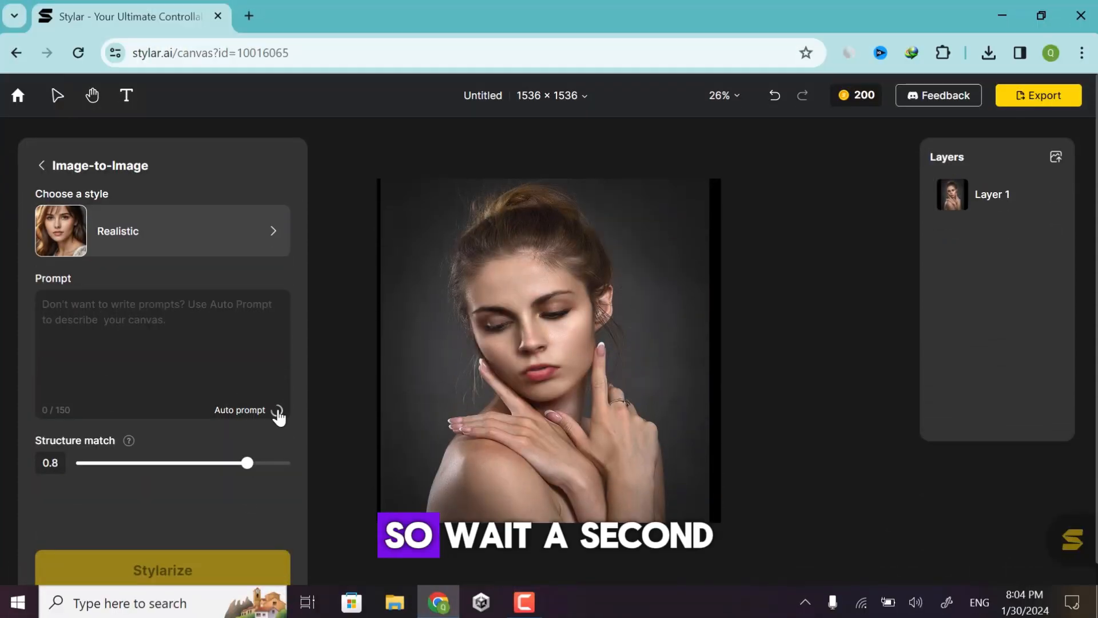
{"action": "left_click", "coordinate": [277, 409]}
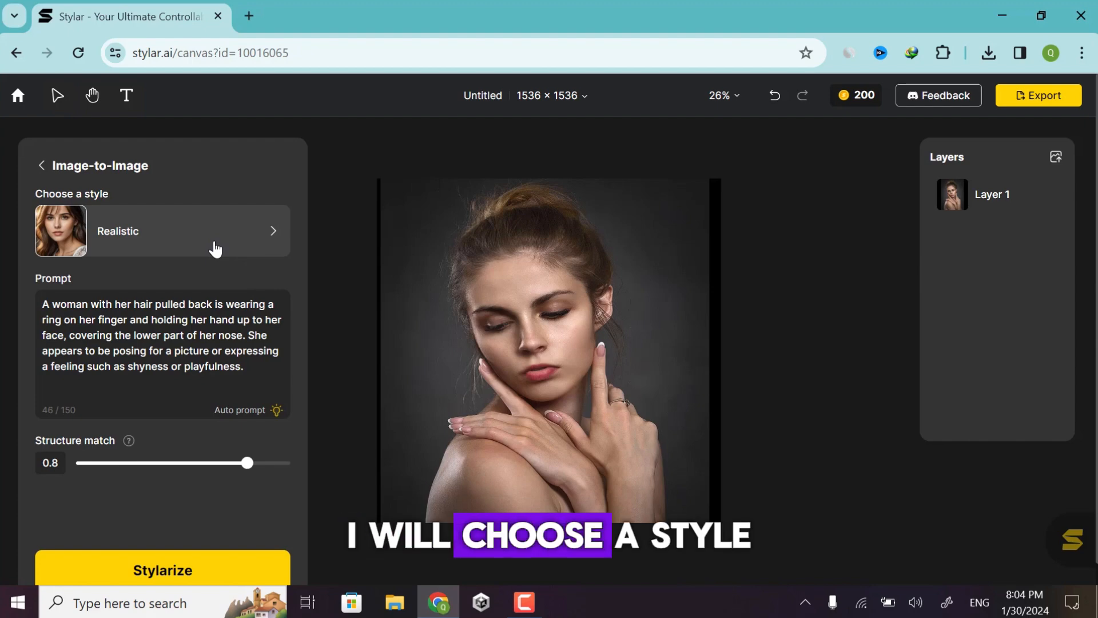
Stylarize the portrait with the Innocent Cutie style, producing four cartoon results.
{"action": "left_click", "coordinate": [181, 231]}
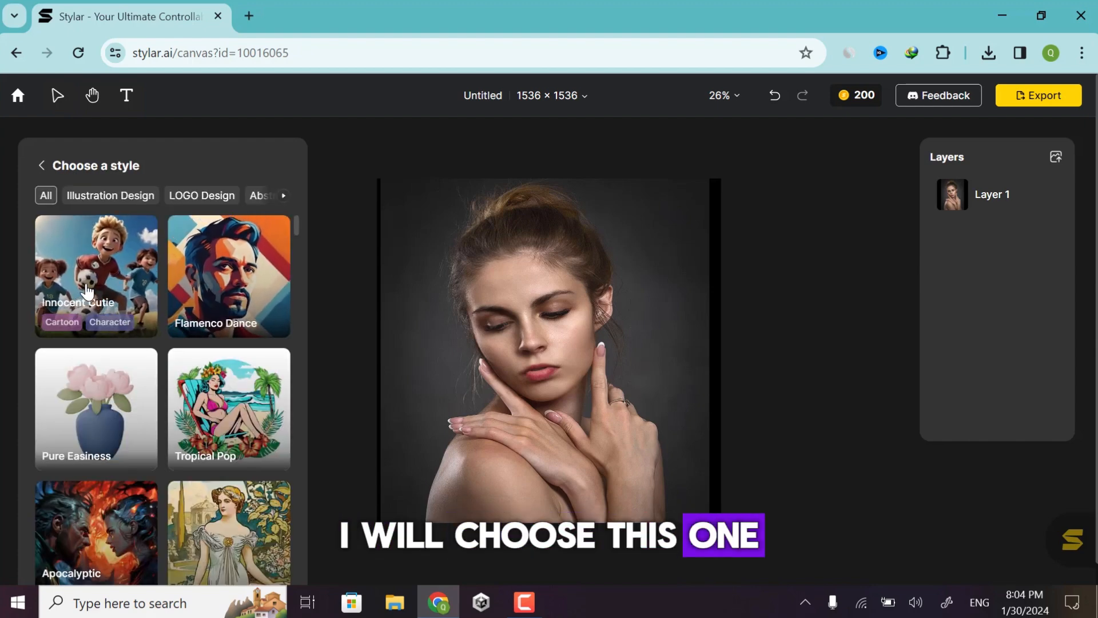
{"action": "left_click", "coordinate": [96, 275]}
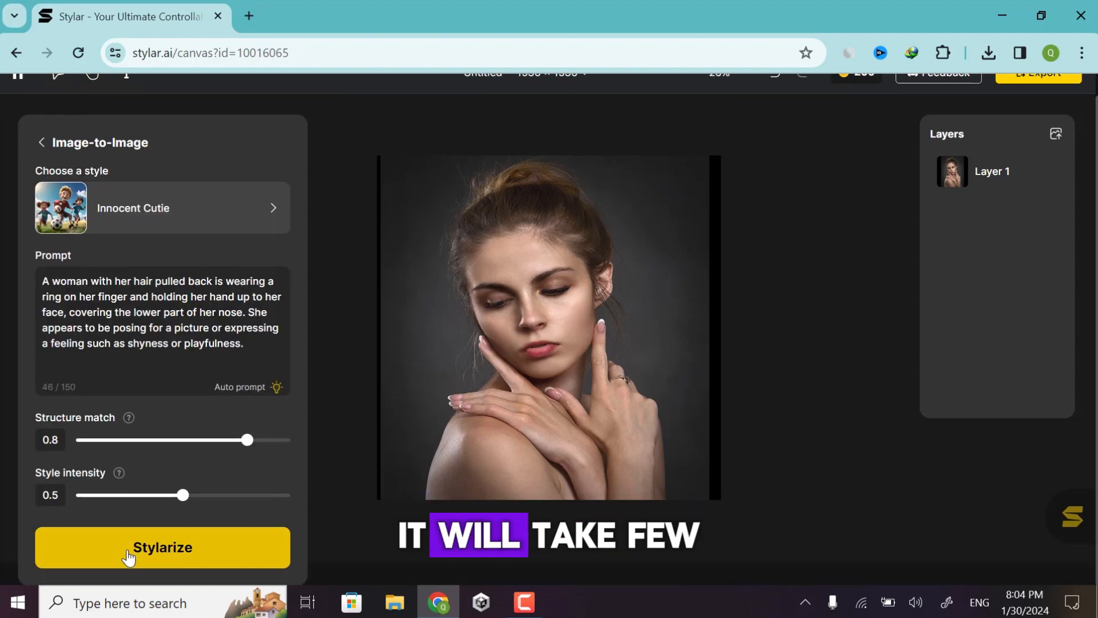
{"action": "left_click", "coordinate": [162, 547]}
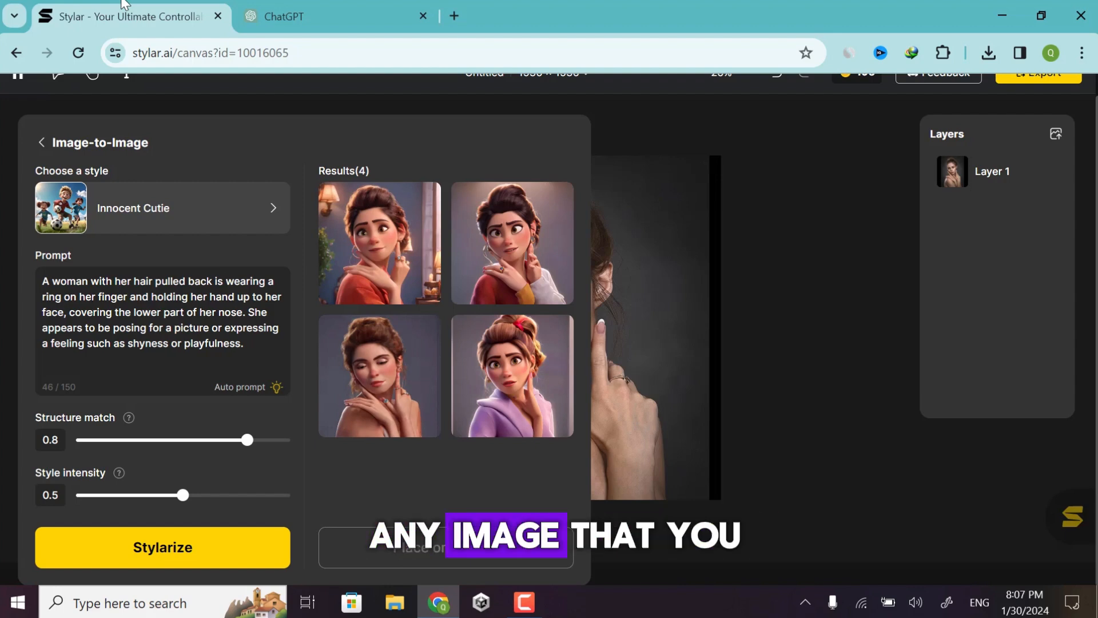
Place the first result and the purple-jacket result on the canvas as Layers 2 and 3.
{"action": "left_click", "coordinate": [378, 241]}
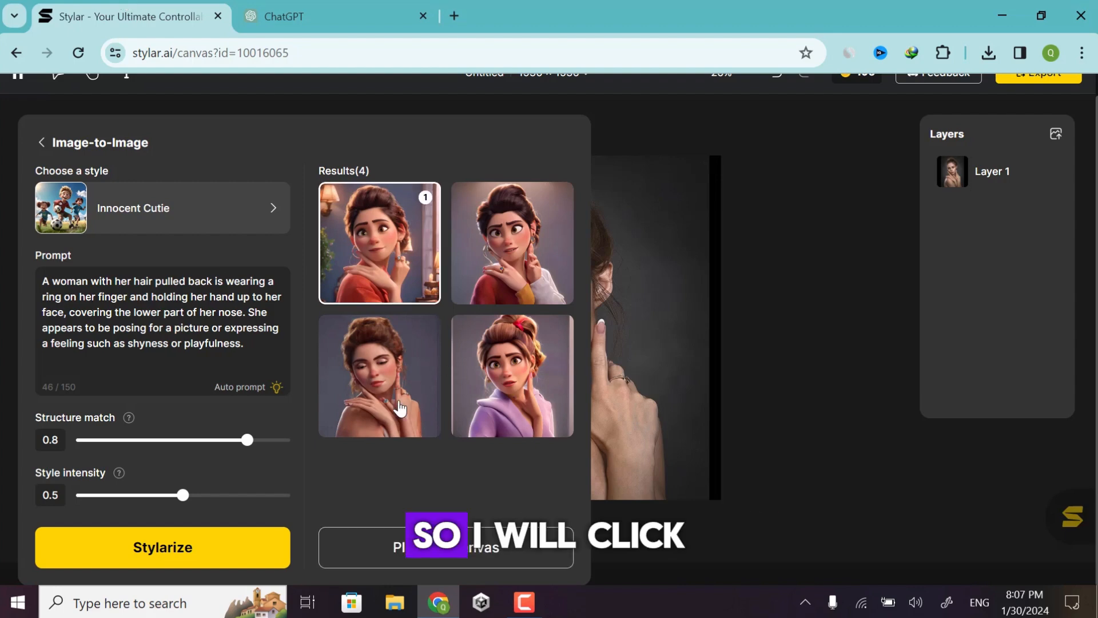
{"action": "left_click", "coordinate": [379, 375]}
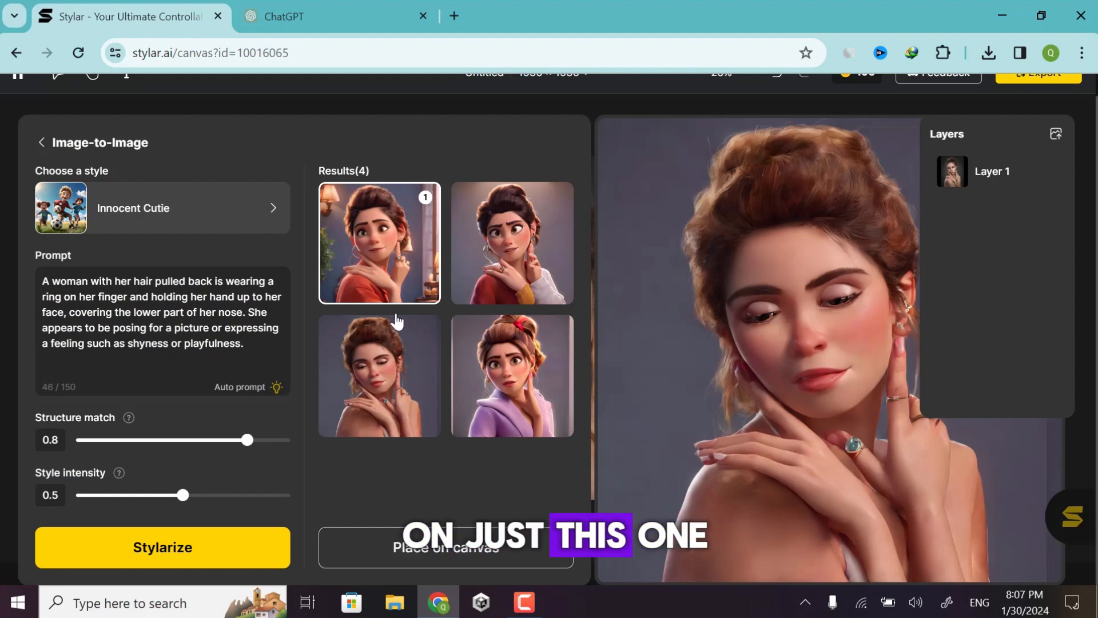
{"action": "left_click", "coordinate": [511, 377]}
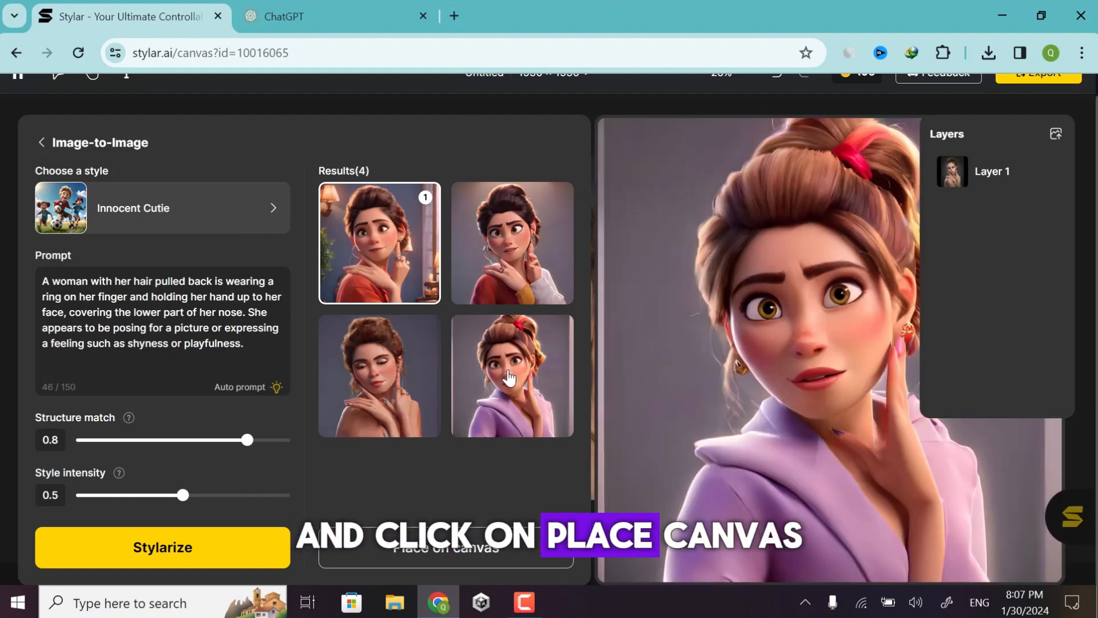
{"action": "left_click", "coordinate": [446, 546]}
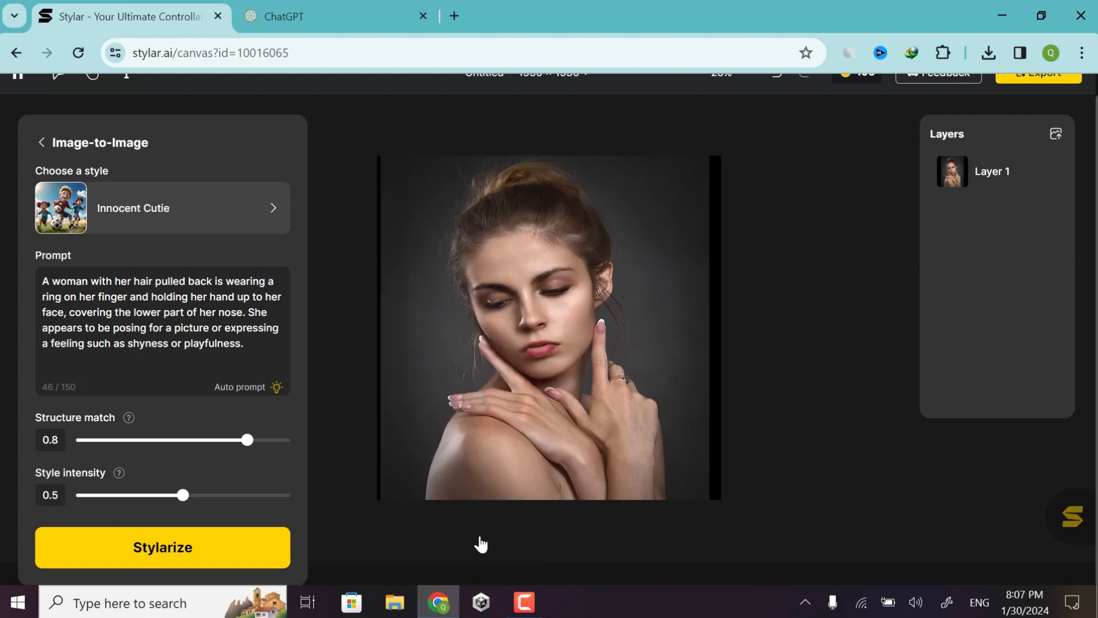
{"action": "left_click", "coordinate": [162, 547]}
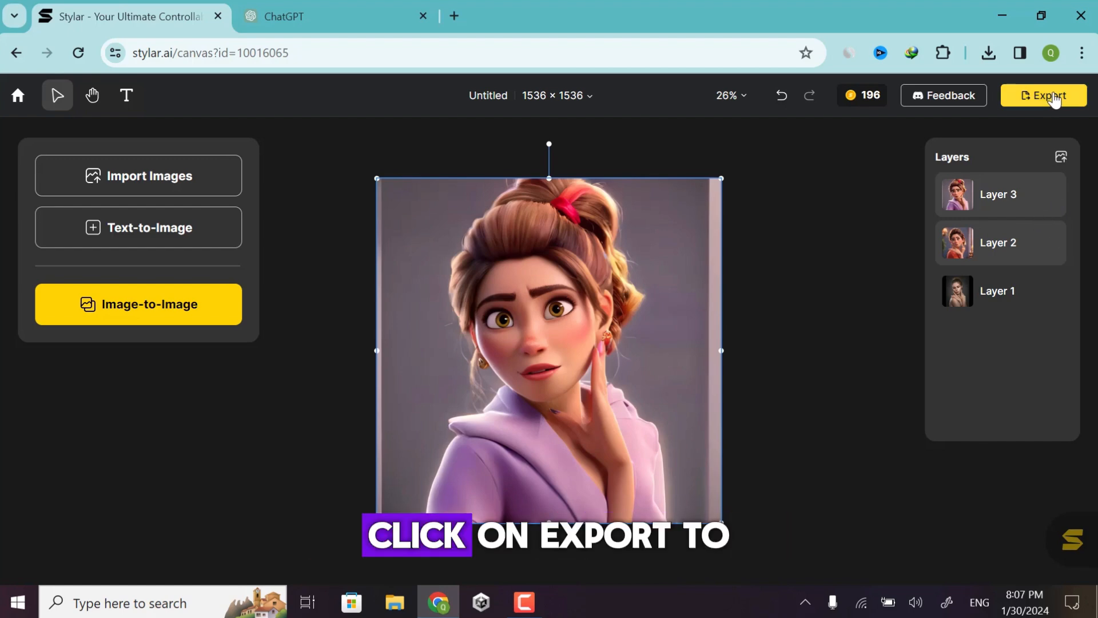
Export the canvas as a 1x PNG file.
{"action": "left_click", "coordinate": [1043, 96]}
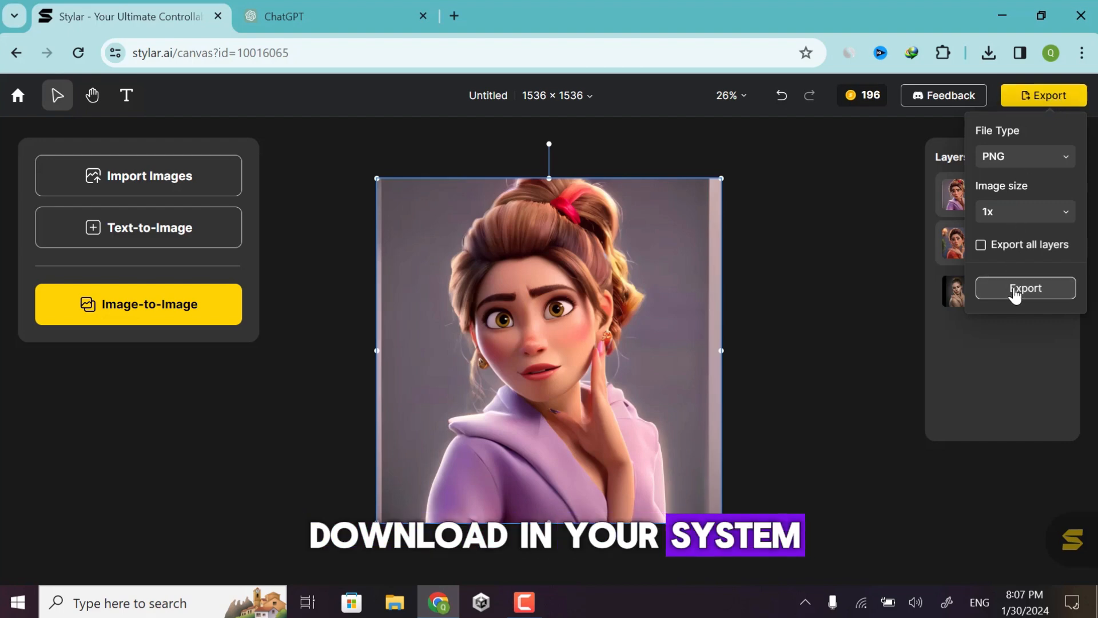
{"action": "left_click", "coordinate": [1025, 288]}
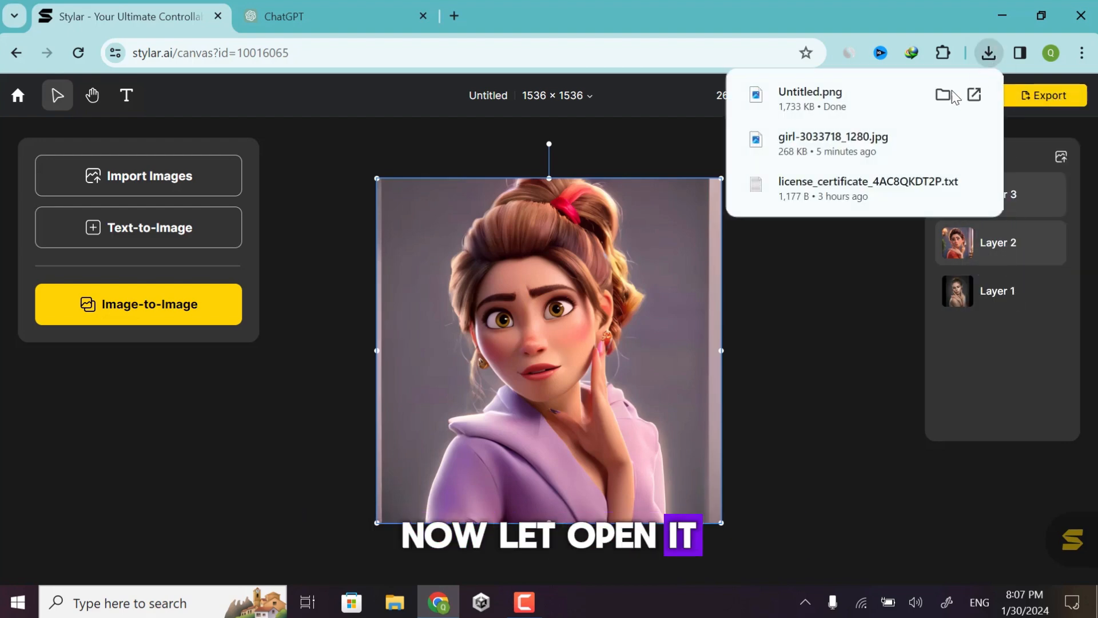